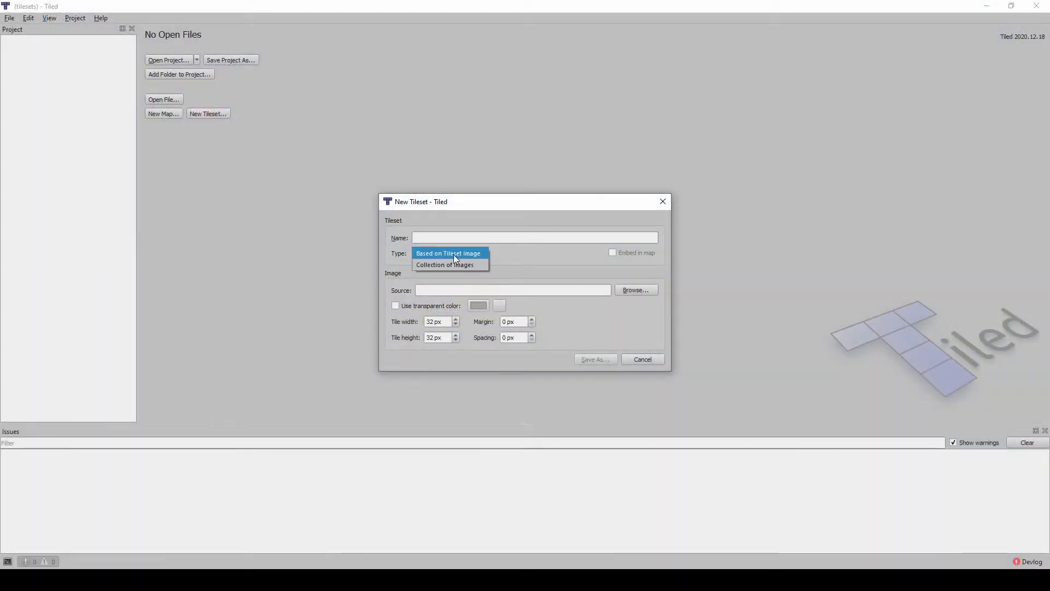
Base the tileset on a tileset image and review the margin and spacing fields at 0 px.
left_click(447, 252)
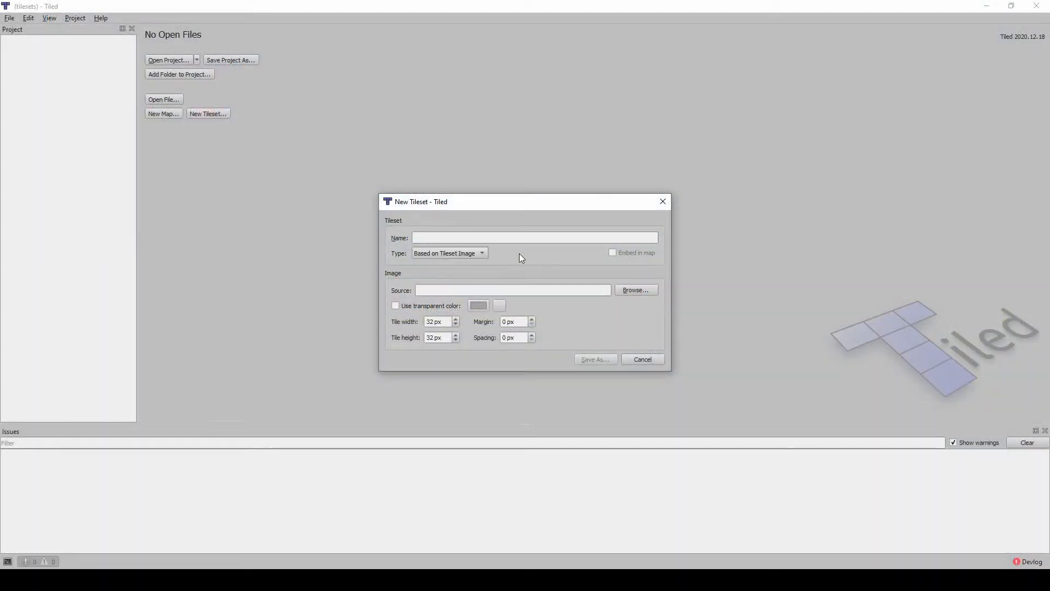
left_click(513, 321)
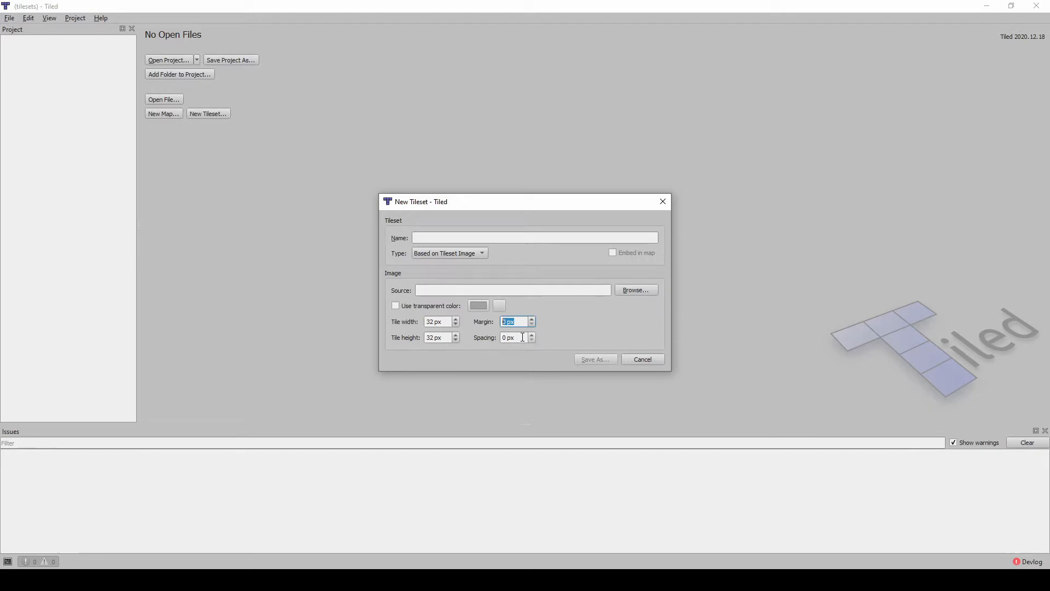
left_click(512, 337)
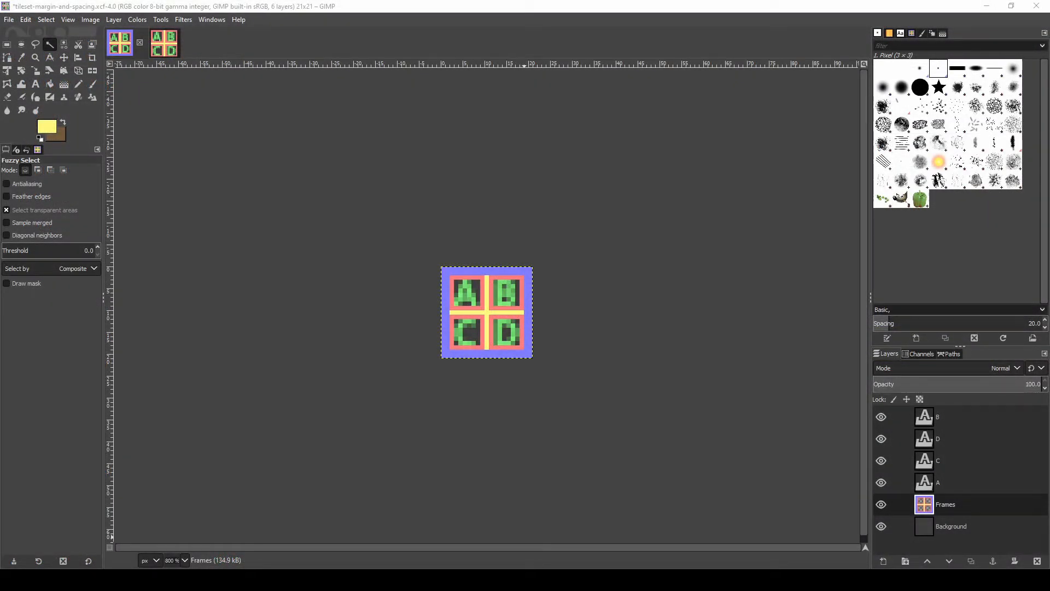
mouse_move(564, 285)
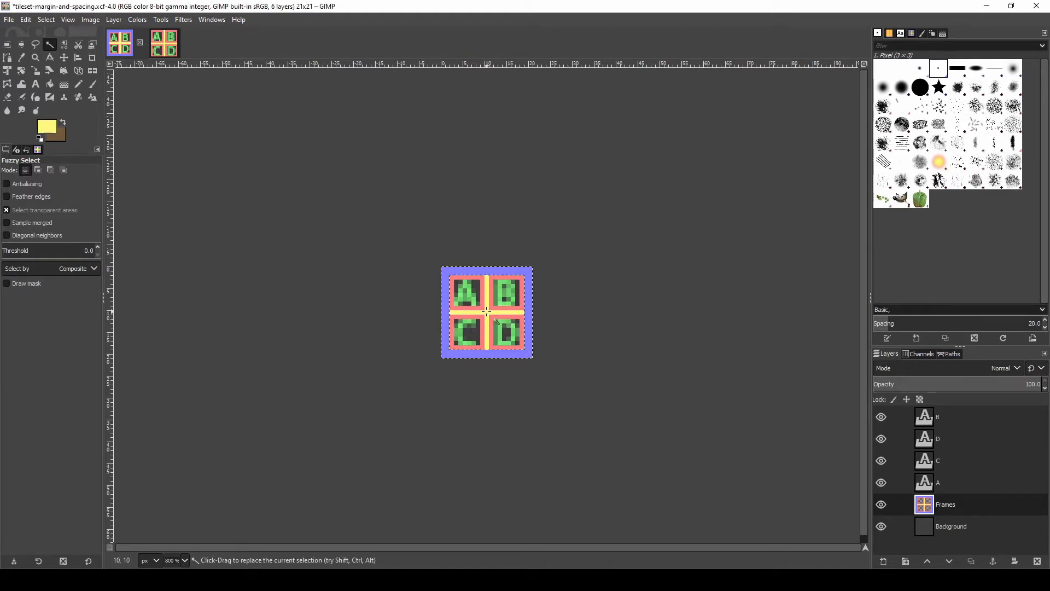
left_click(487, 313)
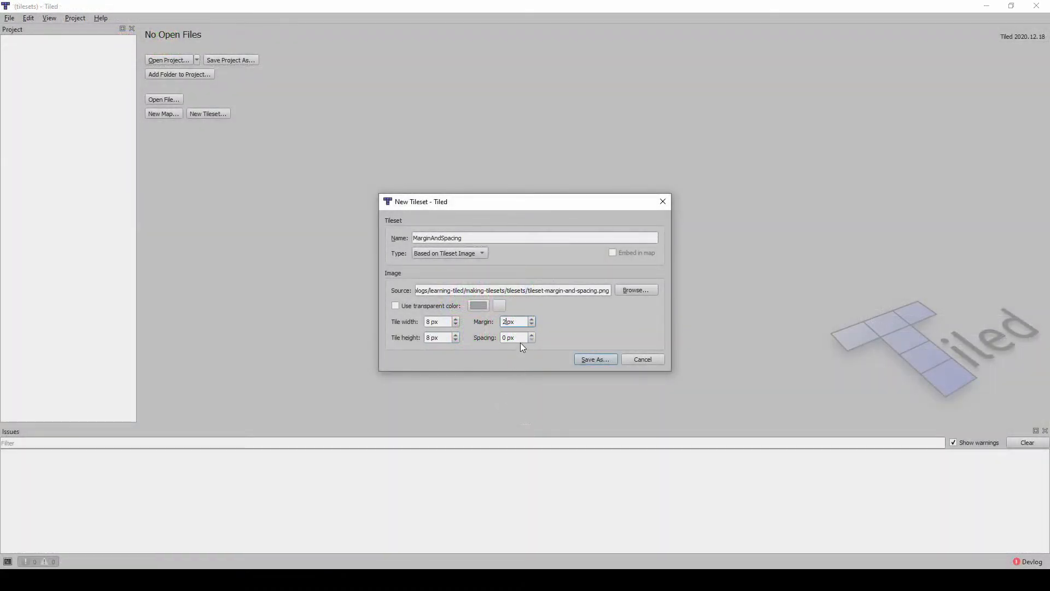
Edit the spacing value for the MarginAndSpacing tileset.
left_click(594, 359)
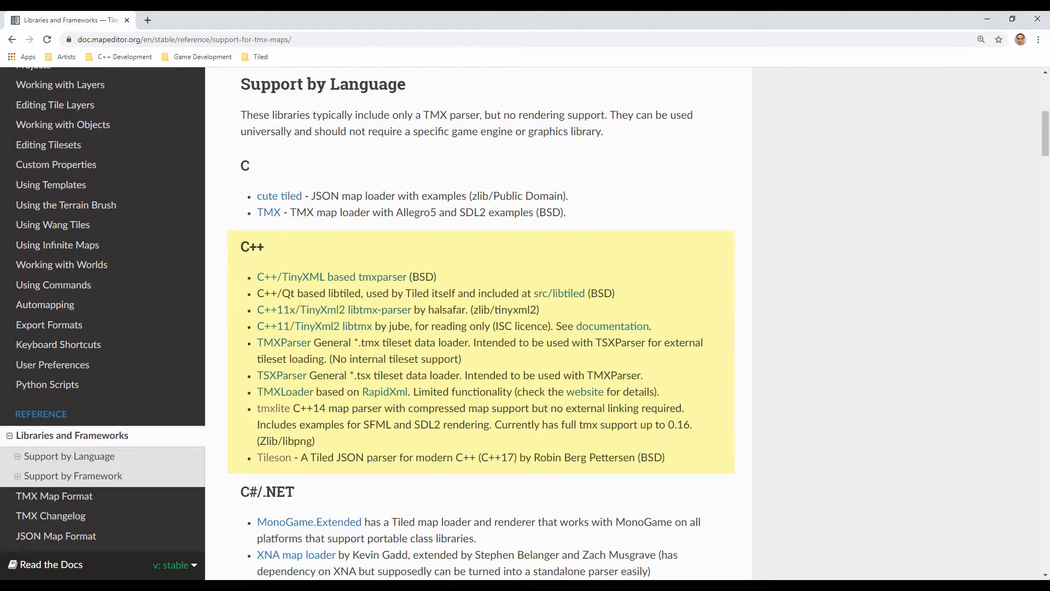
Navigate the Tiled docs to the Libraries and Frameworks C++ loaders list.
left_click(273, 458)
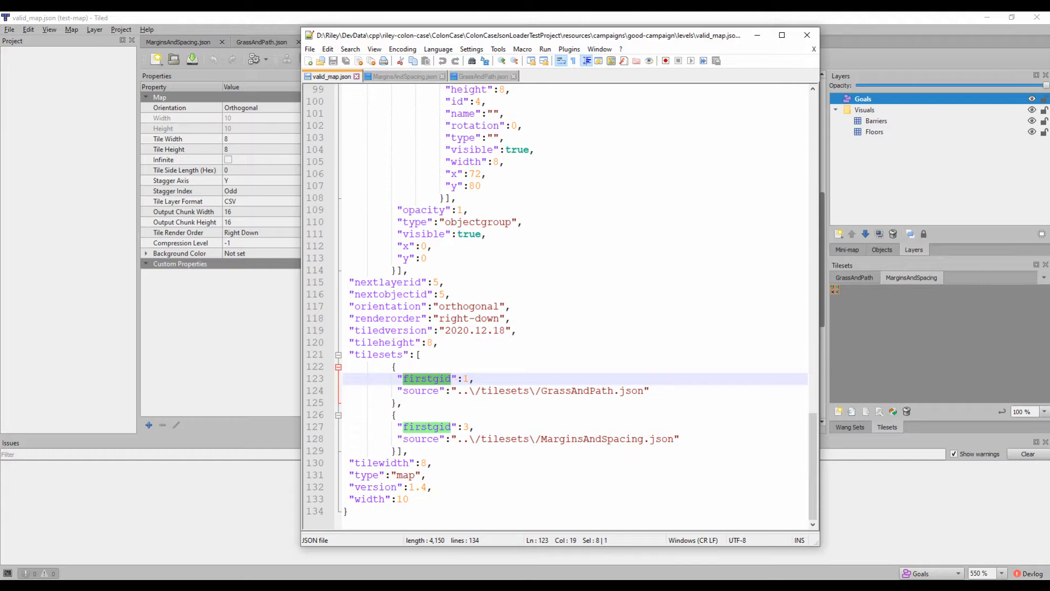
Switch to valid_map.json showing the GrassAndPath and MarginsAndSpacing tileset references.
left_click(483, 76)
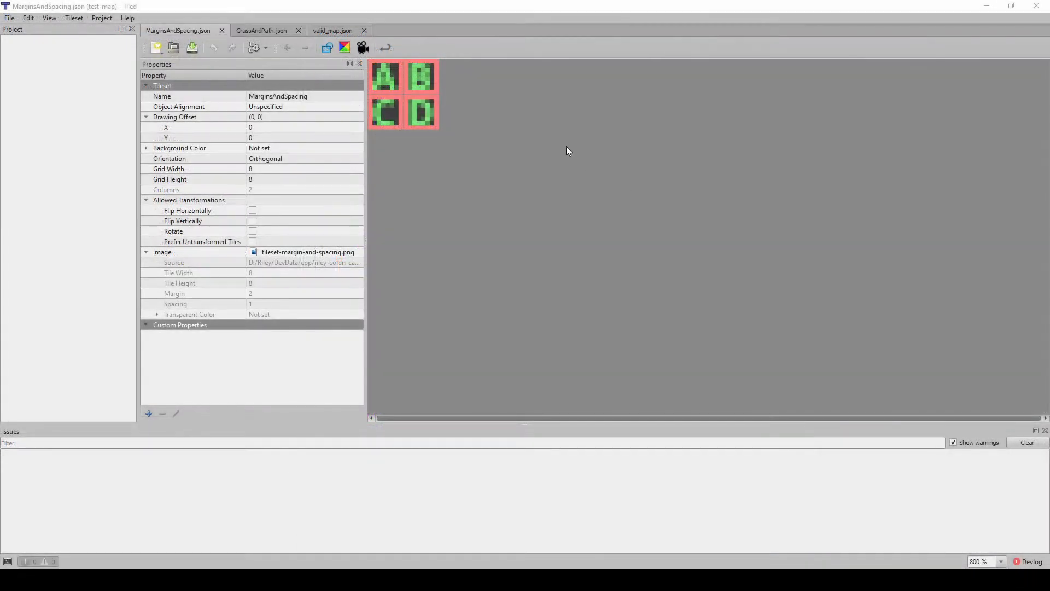
Select tile C (ID 2) and set its Type property to C.
left_click(385, 76)
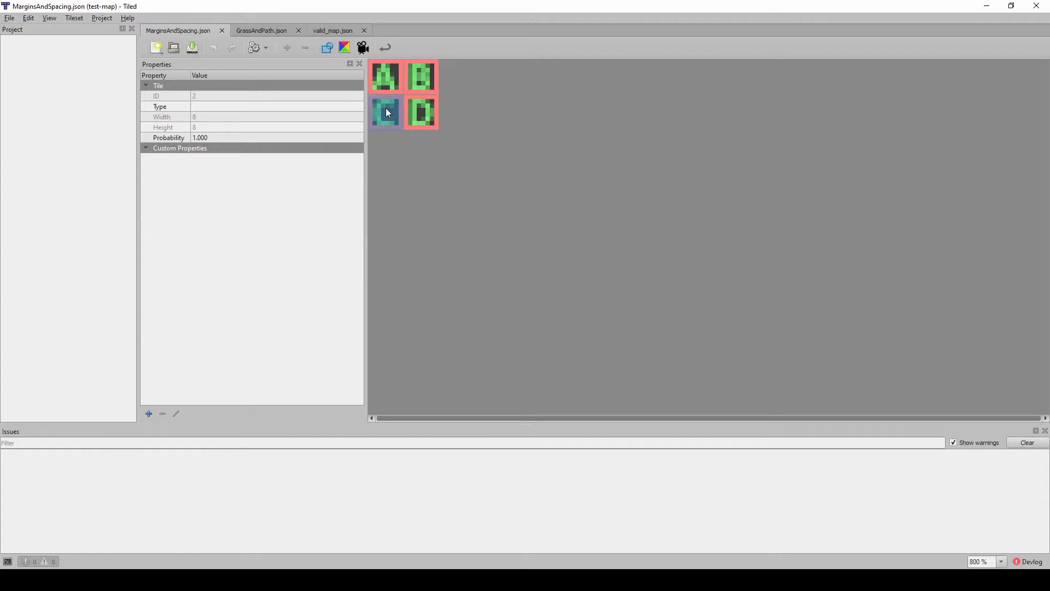
left_click(422, 112)
type("C")
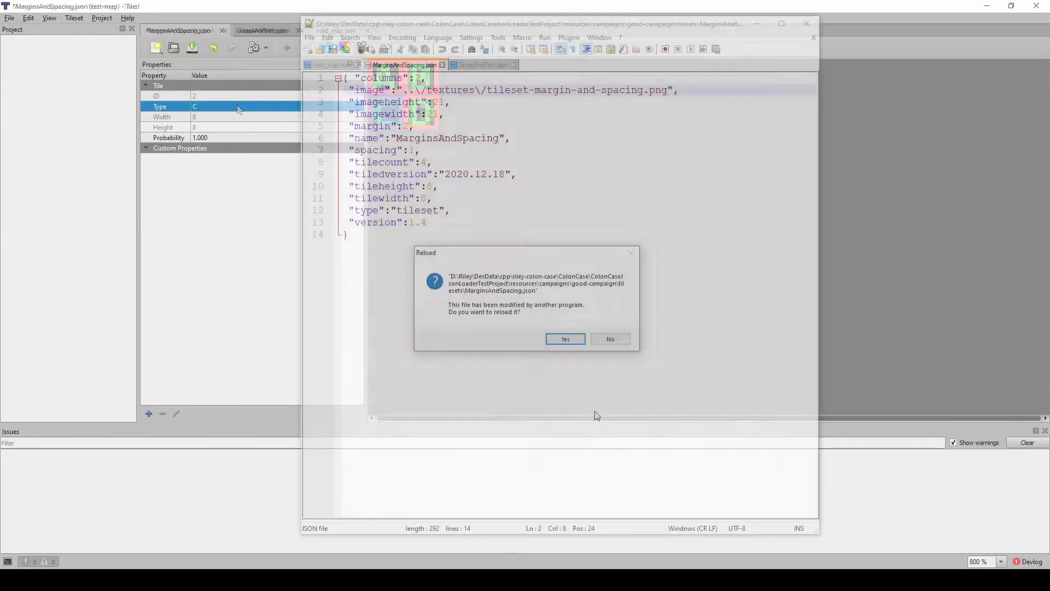
Reload MarginsAndSpacing.json and inspect the tiles entry with id 2, type "C", margin 2, spacing 1.
left_click(565, 340)
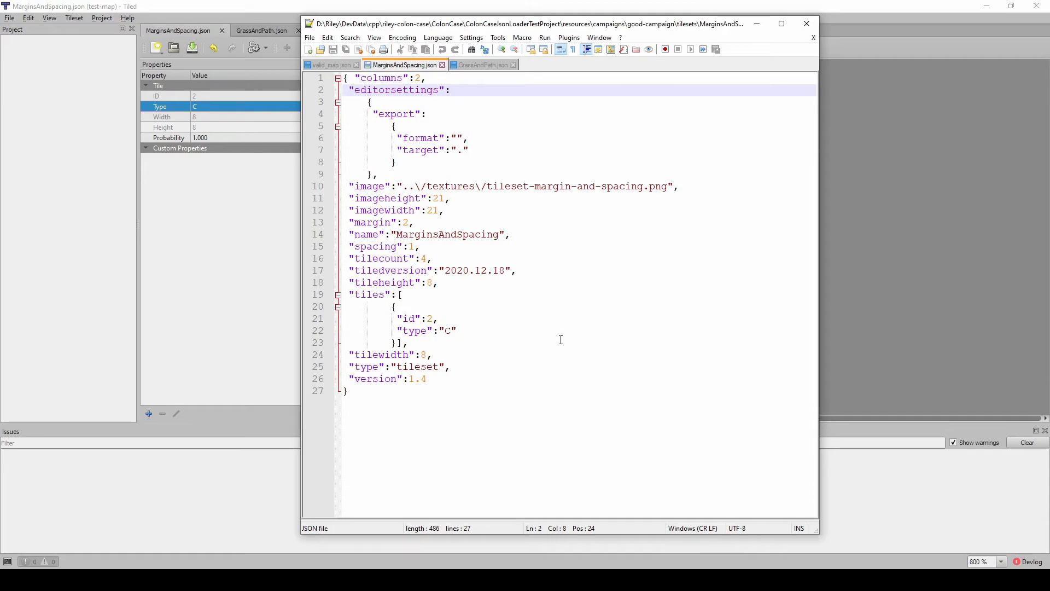
left_click(407, 319)
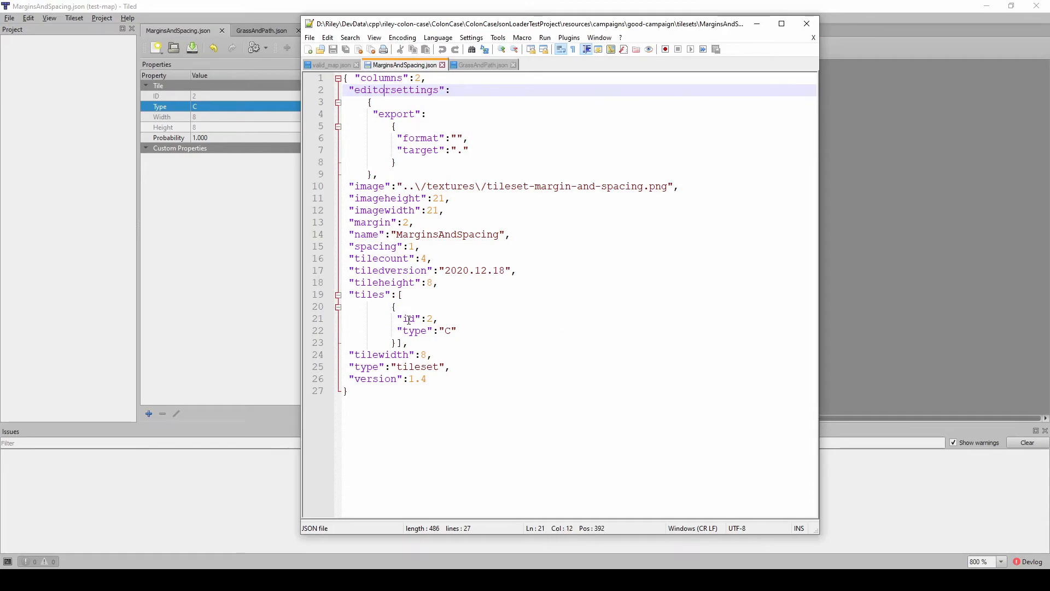
double_click(369, 198)
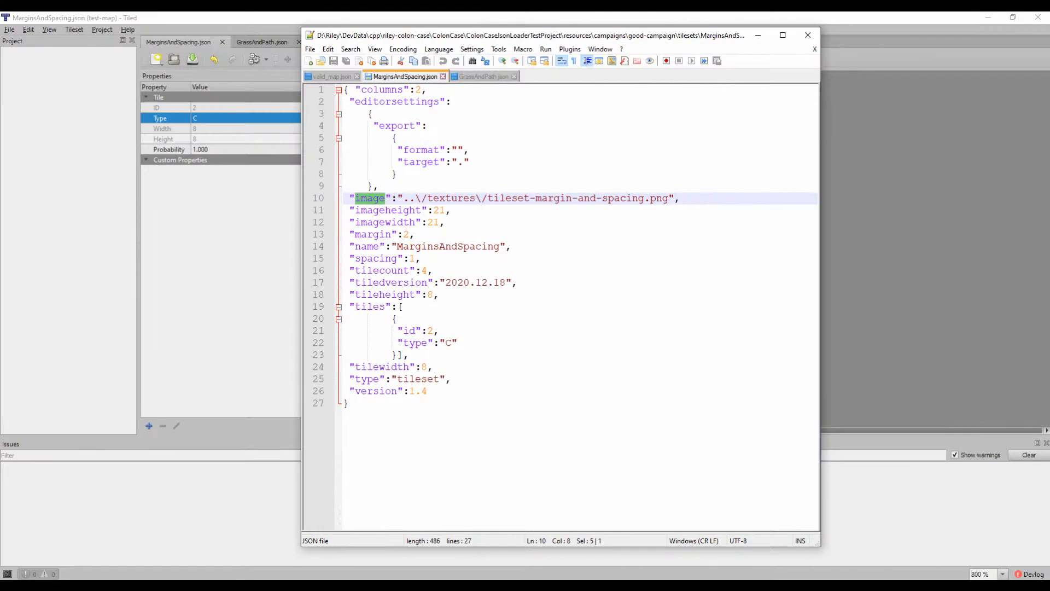